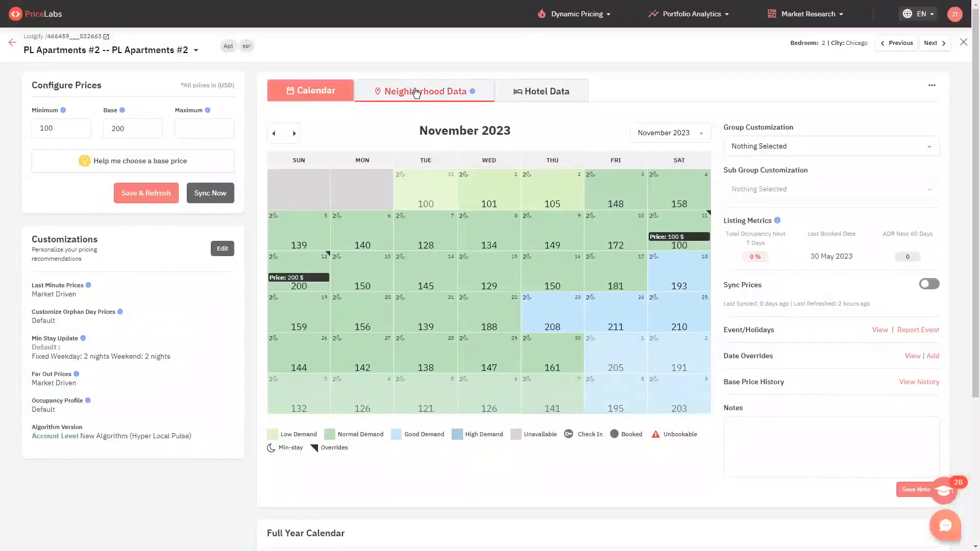
Show PL Apartments #2's neighborhood data with the map of nearby Chicago listings
click(424, 90)
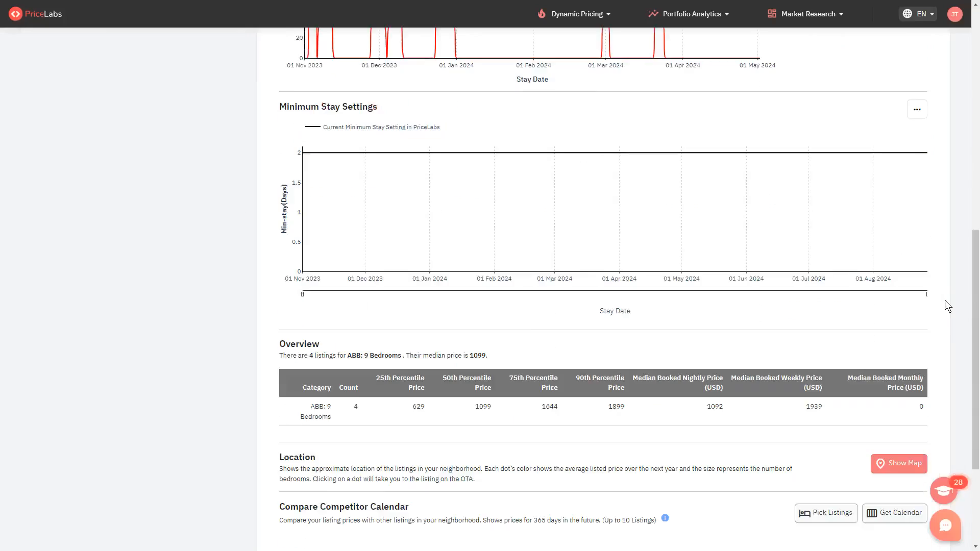
click(899, 463)
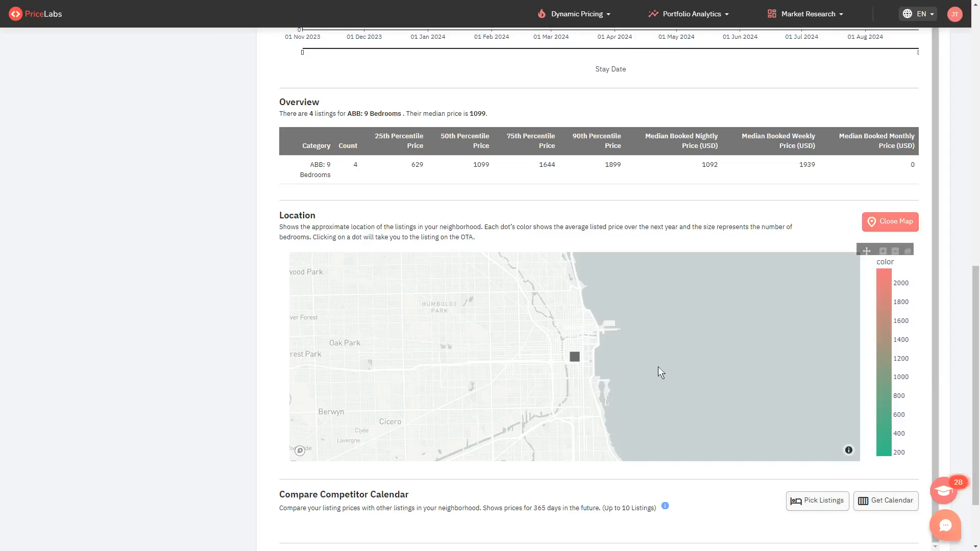
mouse_move(588, 371)
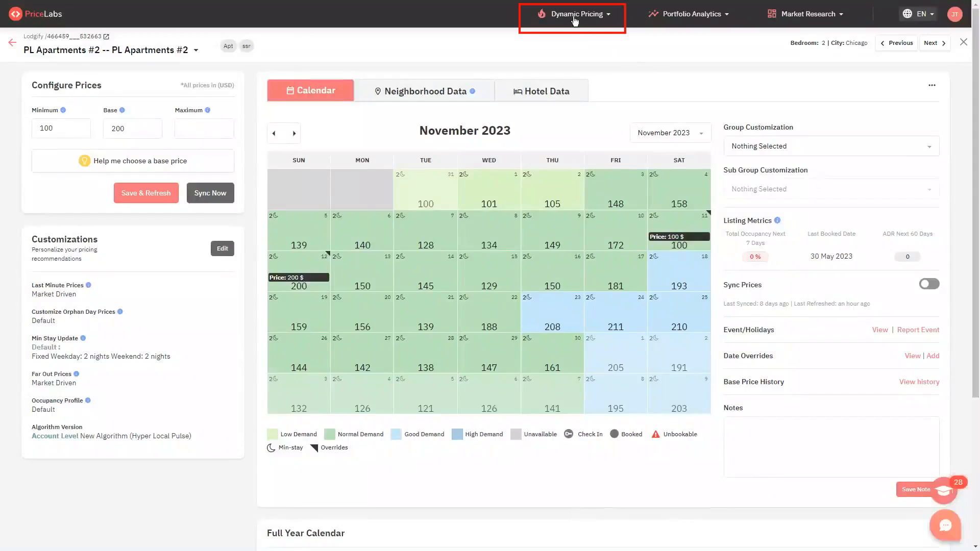
Go to Dynamic Pricing > Manage Listings to list all four listings and locations
click(572, 14)
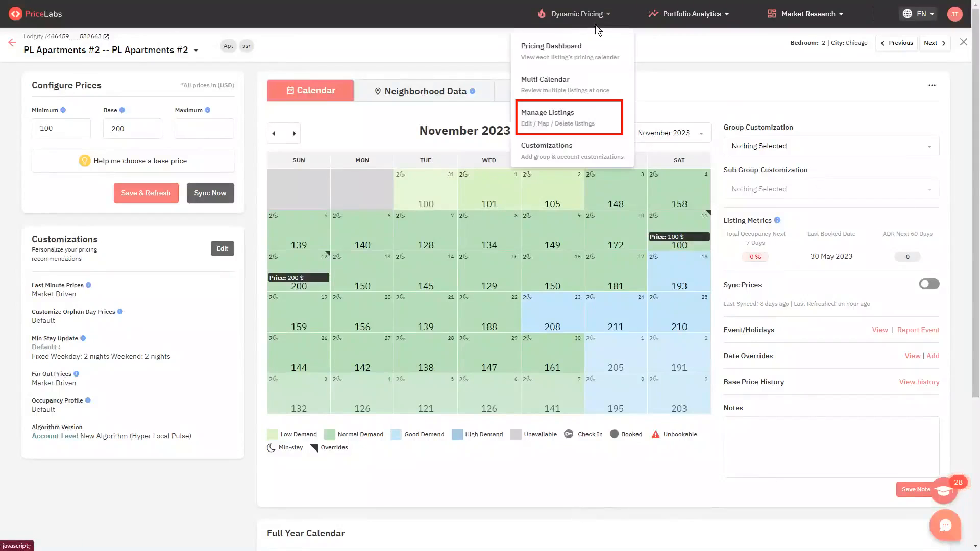
click(549, 117)
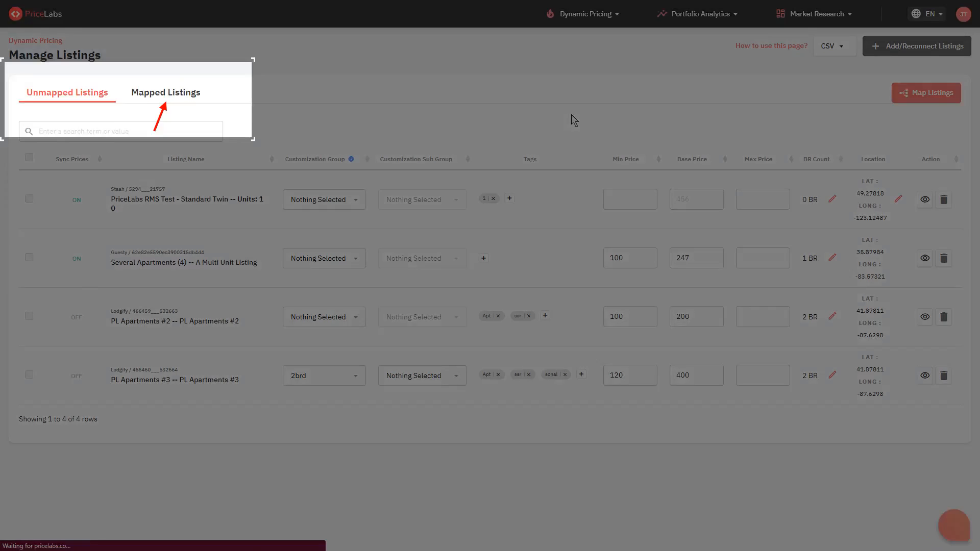
click(66, 91)
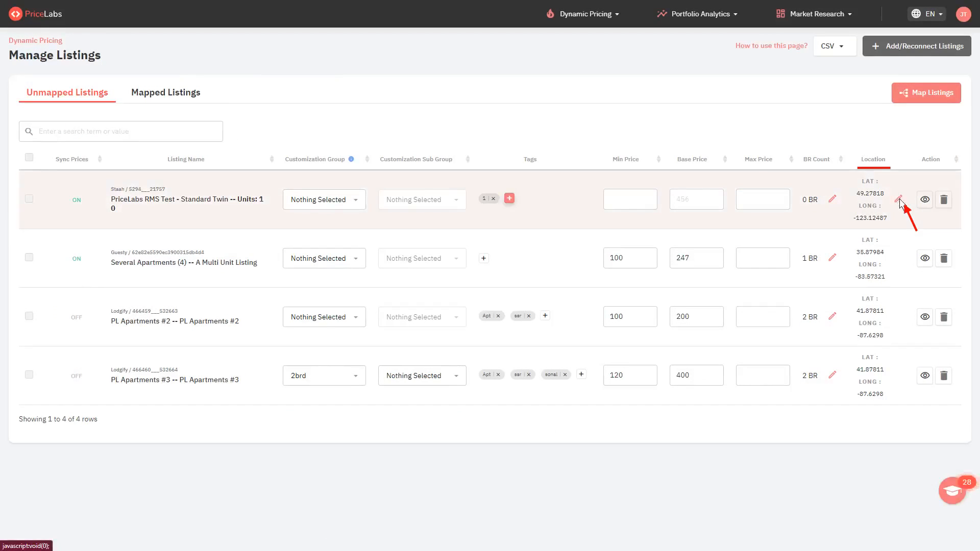
Turn off PMS location import for Standard Twin, drag its pin, and type latitude 492
click(899, 200)
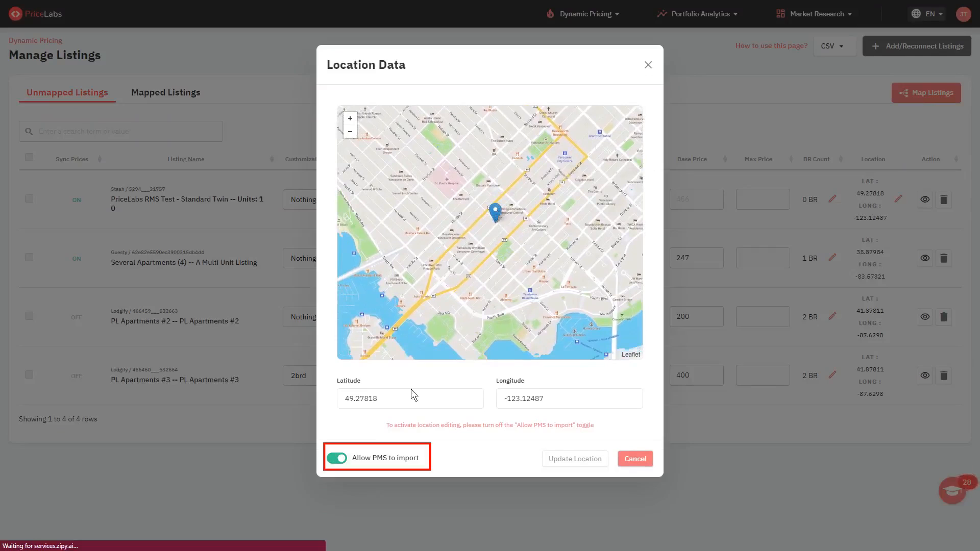
click(336, 458)
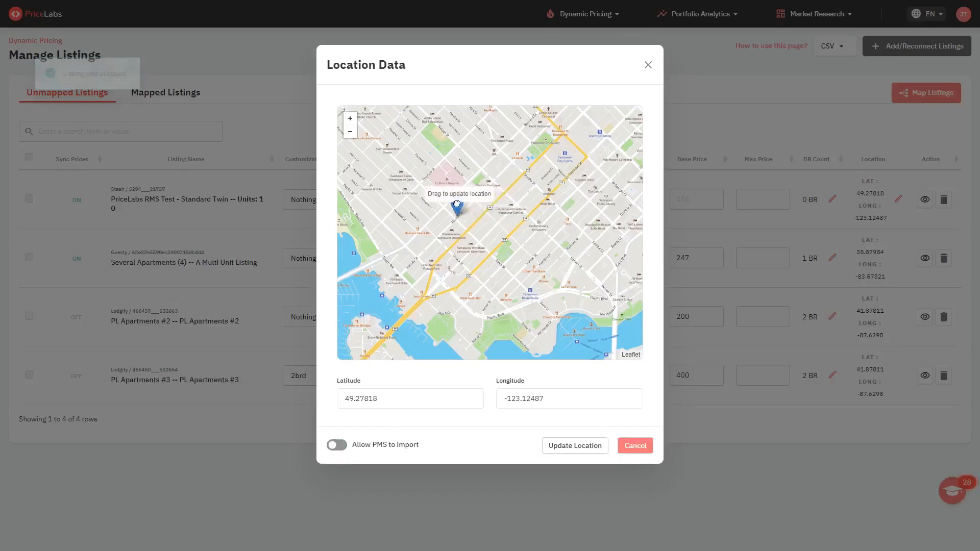
drag(456, 210, 449, 175)
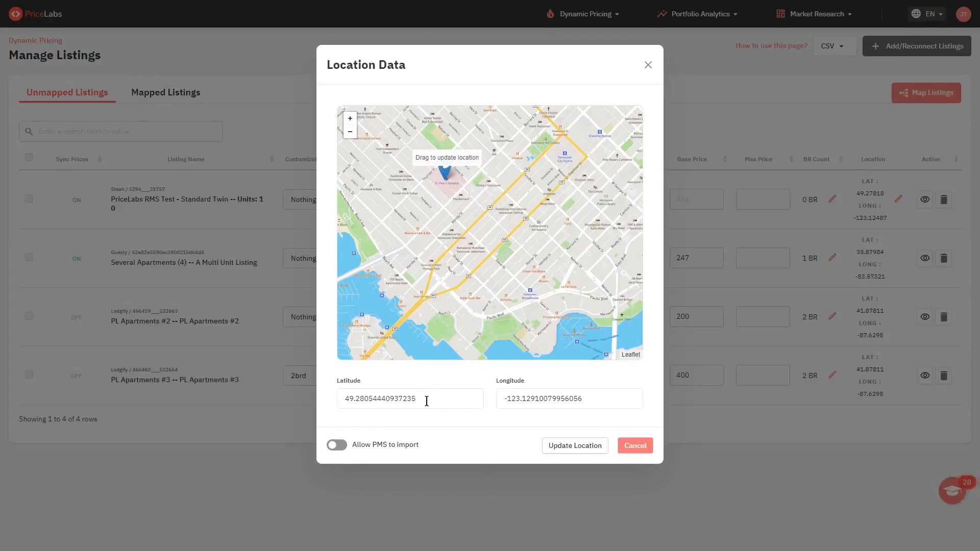
text(492)
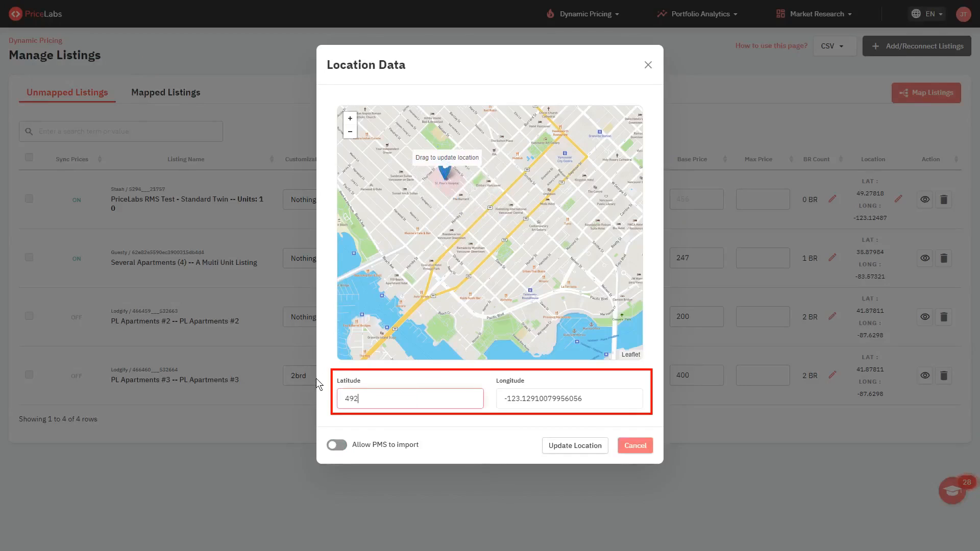